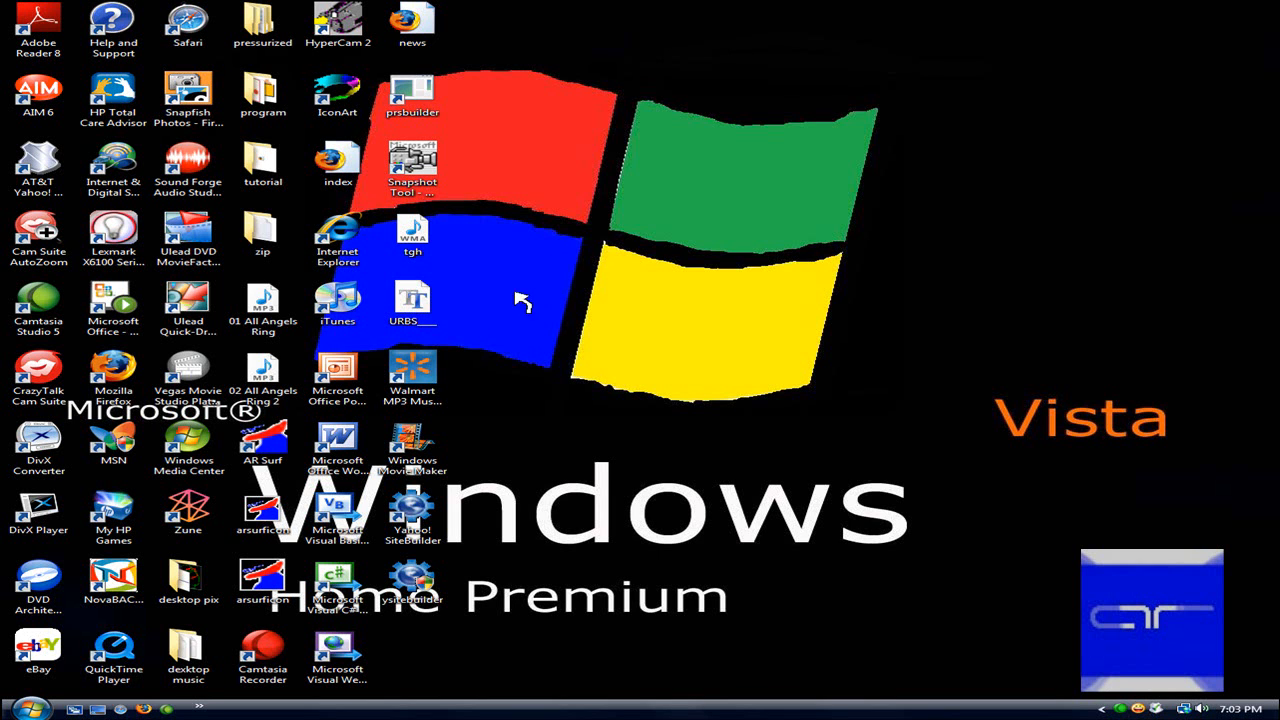
mouse_move(644, 200)
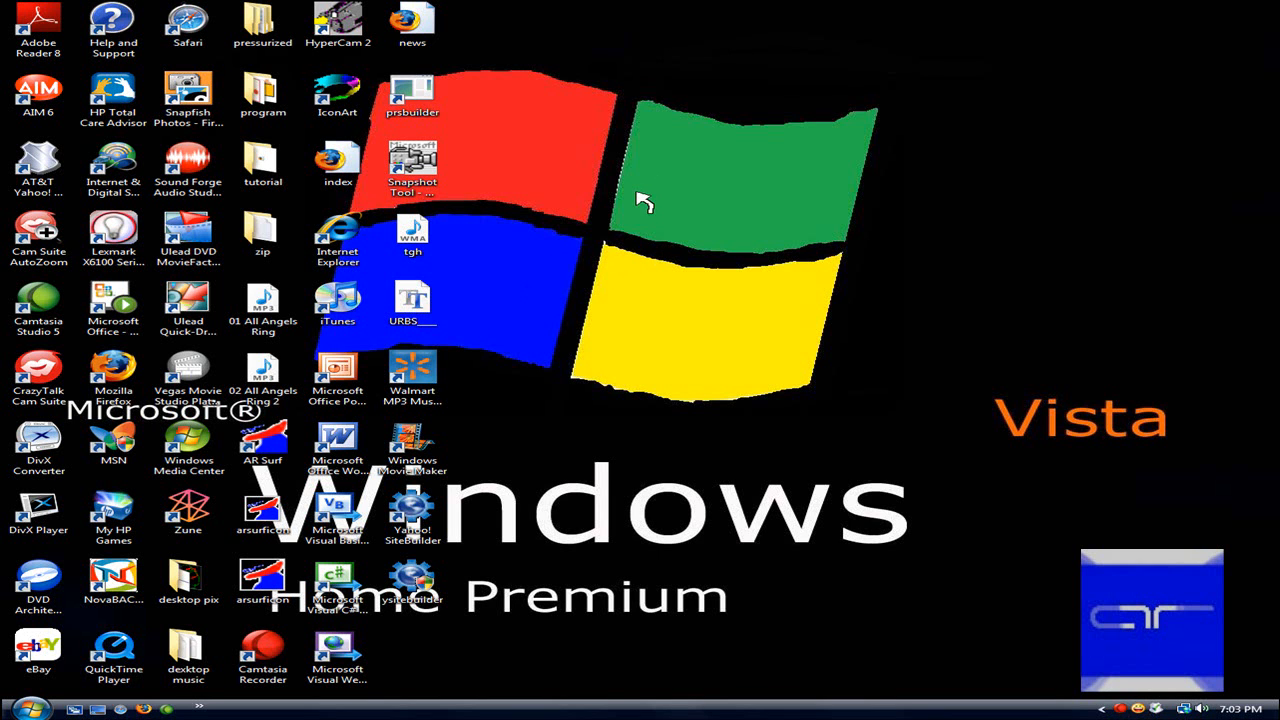
mouse_move(640, 216)
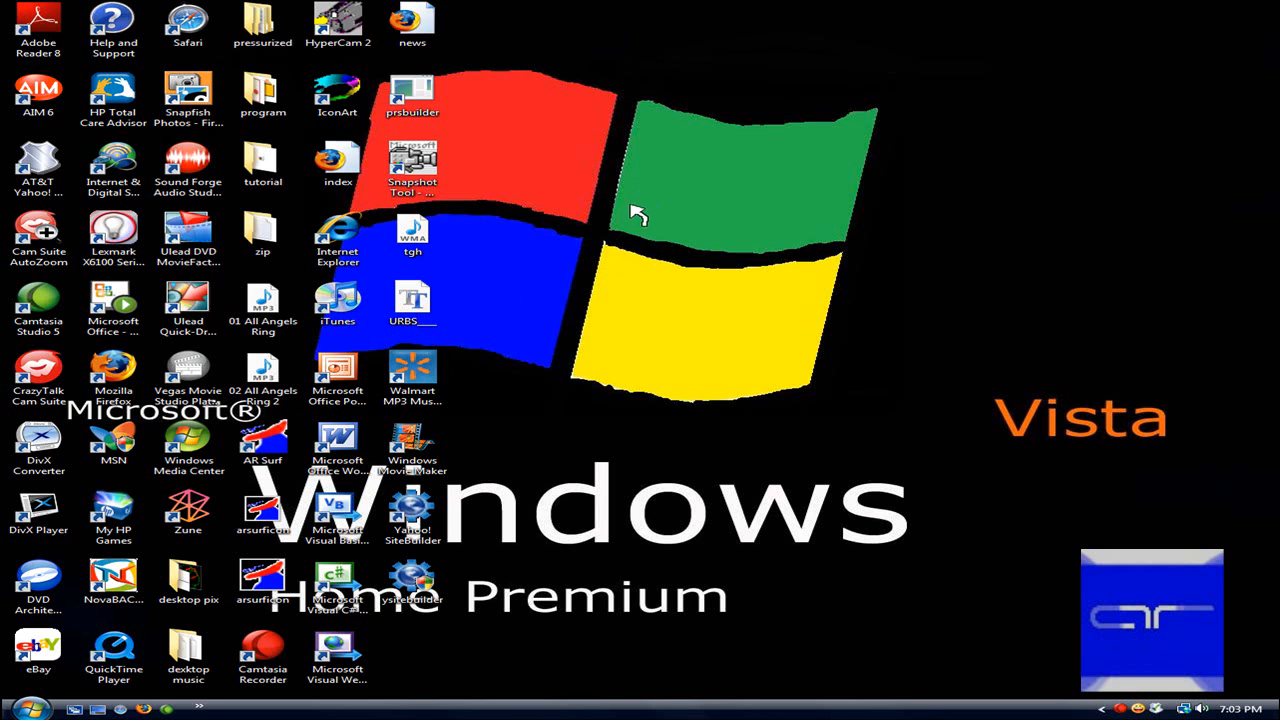
mouse_move(648, 278)
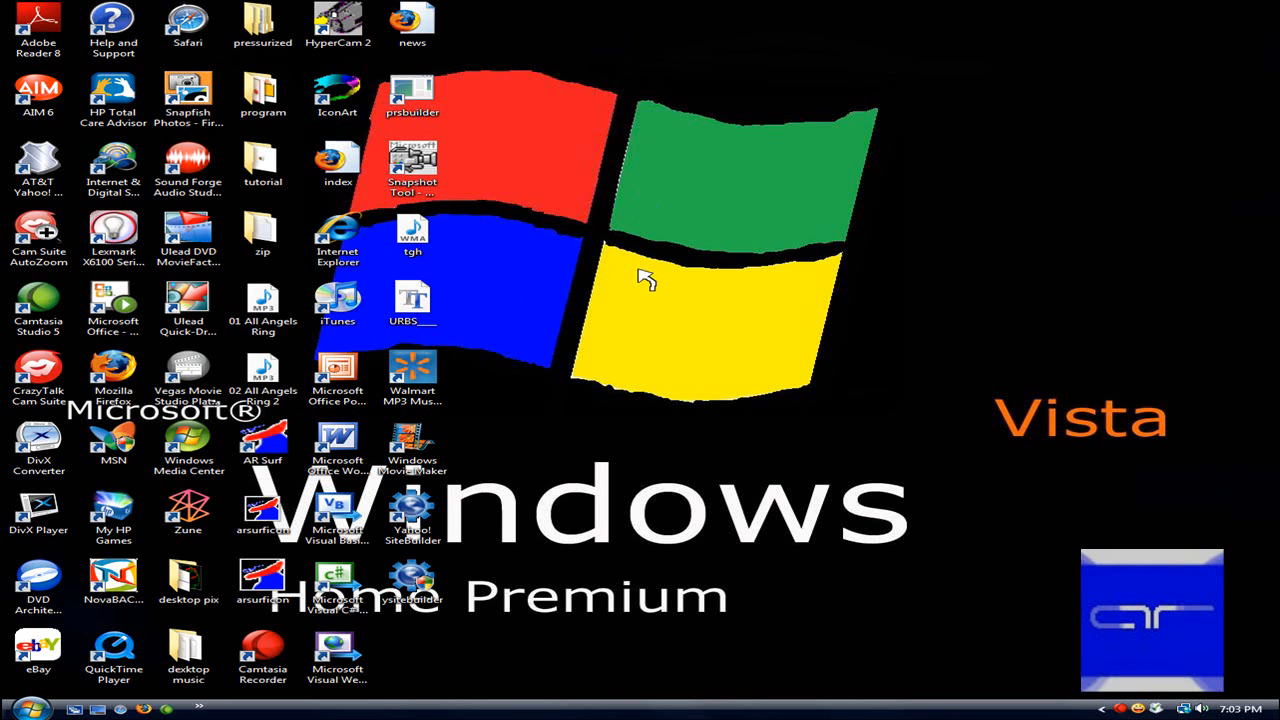
mouse_move(588, 256)
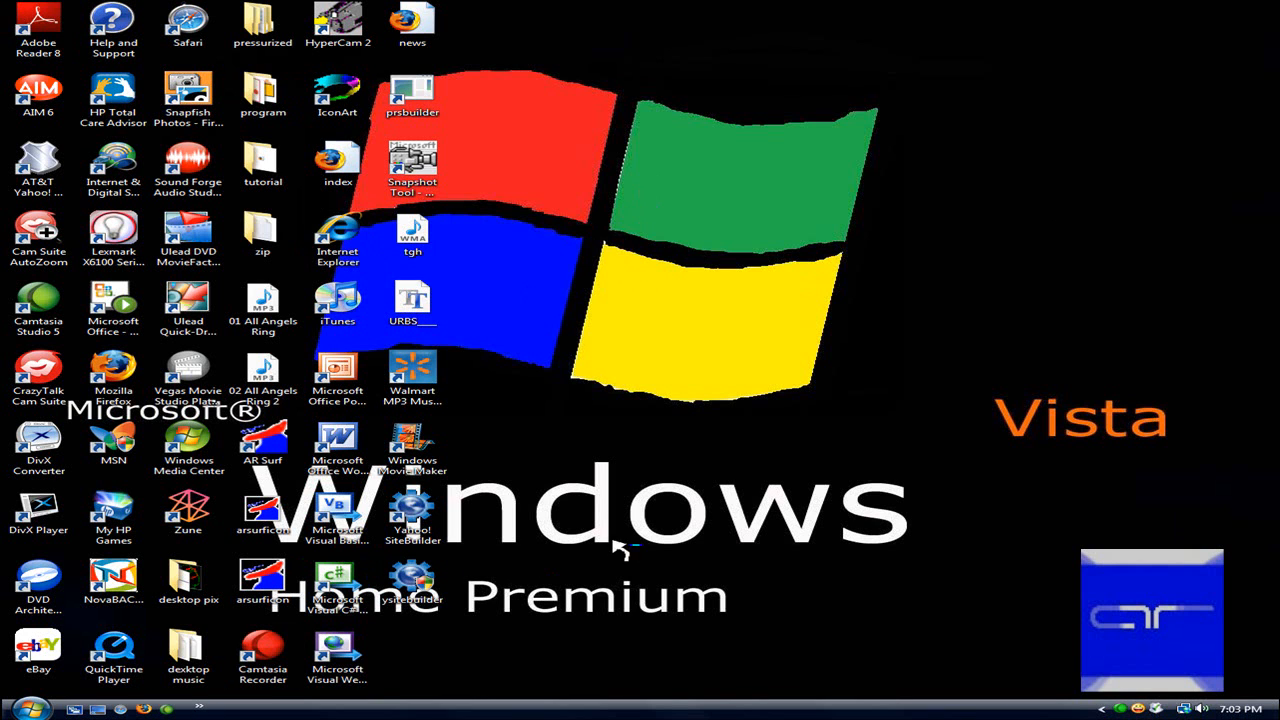
mouse_move(710, 348)
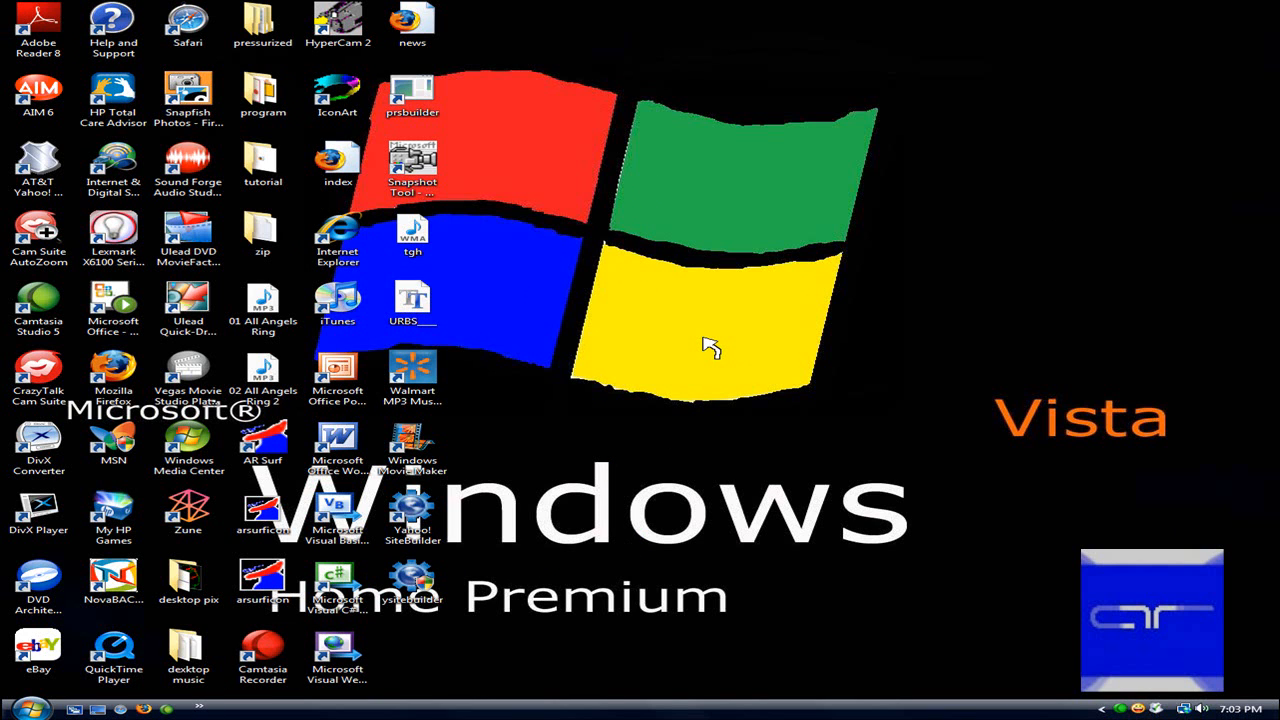
Launch Camtasia Studio from the desktop icon into an untitled project
double_click(38, 308)
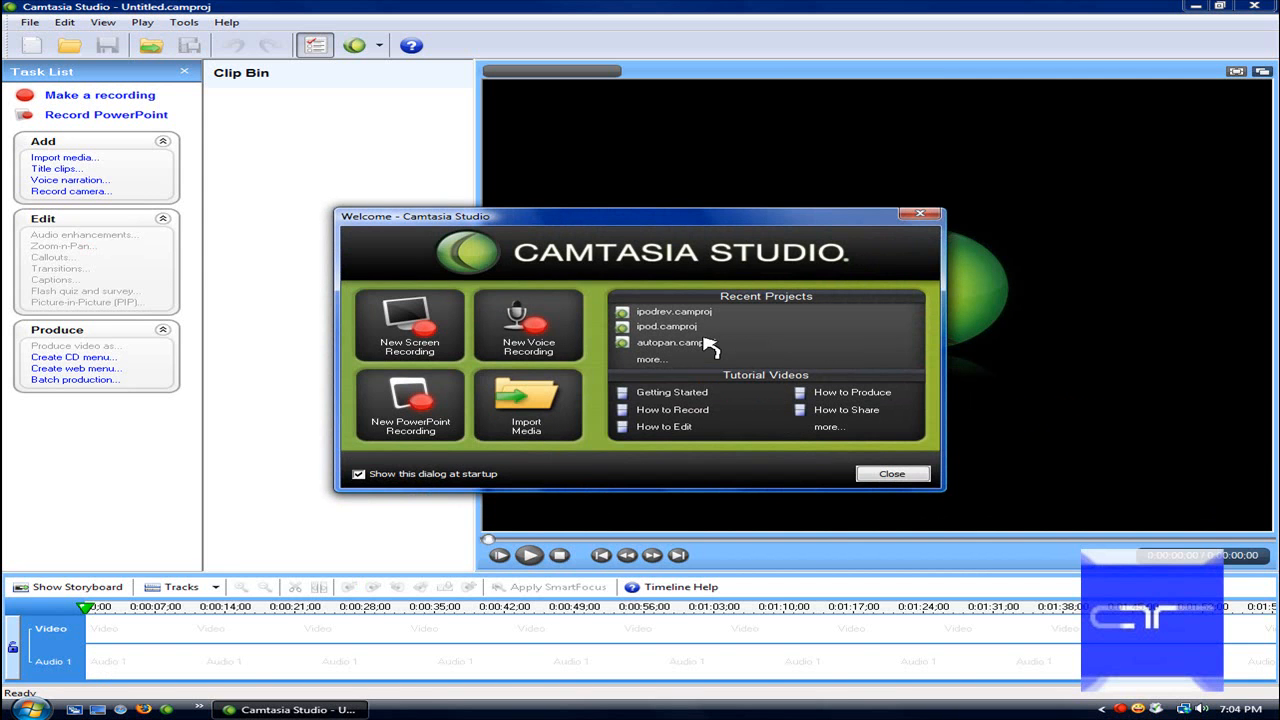
mouse_move(490, 448)
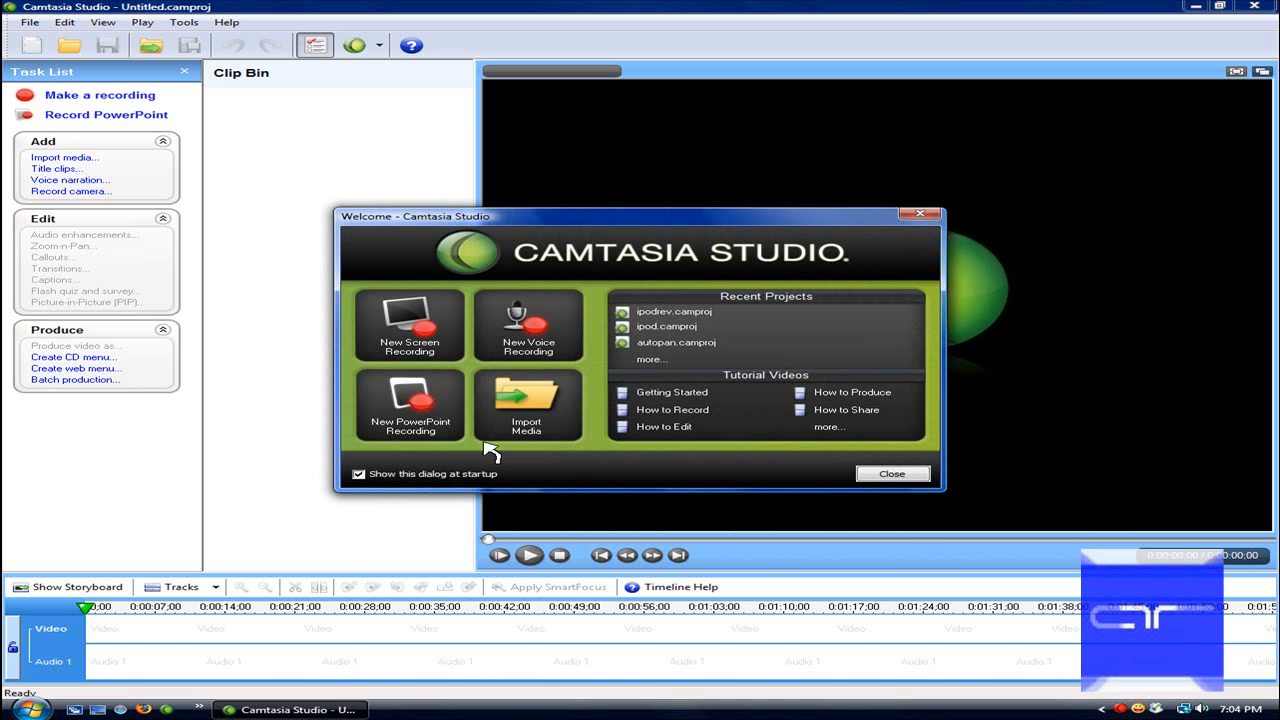
mouse_move(1012, 476)
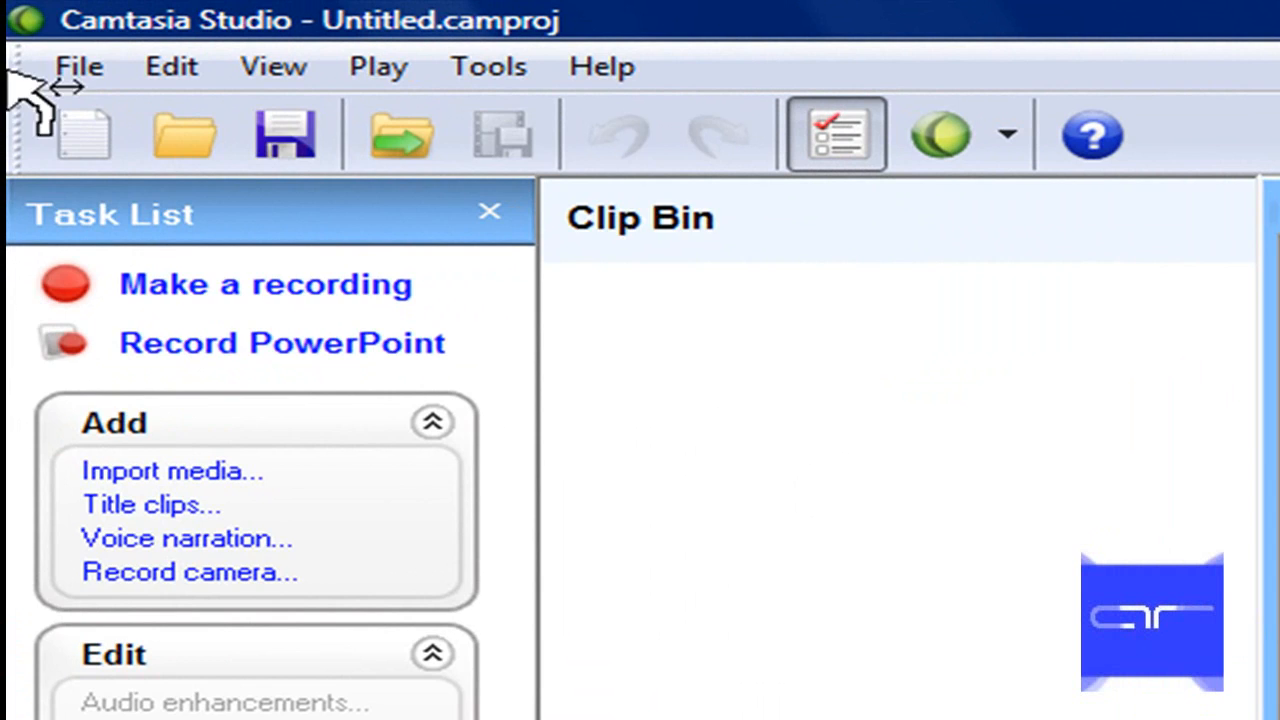
Review the live webcam preview in Record Camera, then finish without recording
click(80, 66)
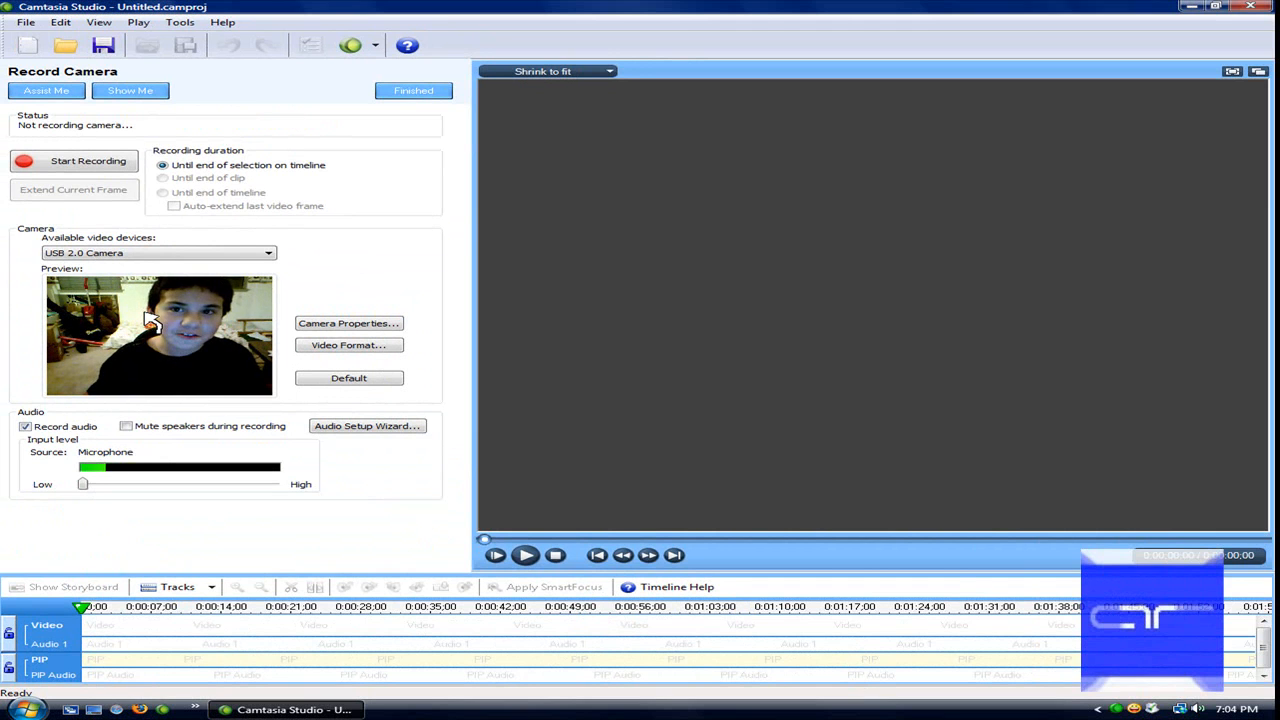
mouse_move(370, 310)
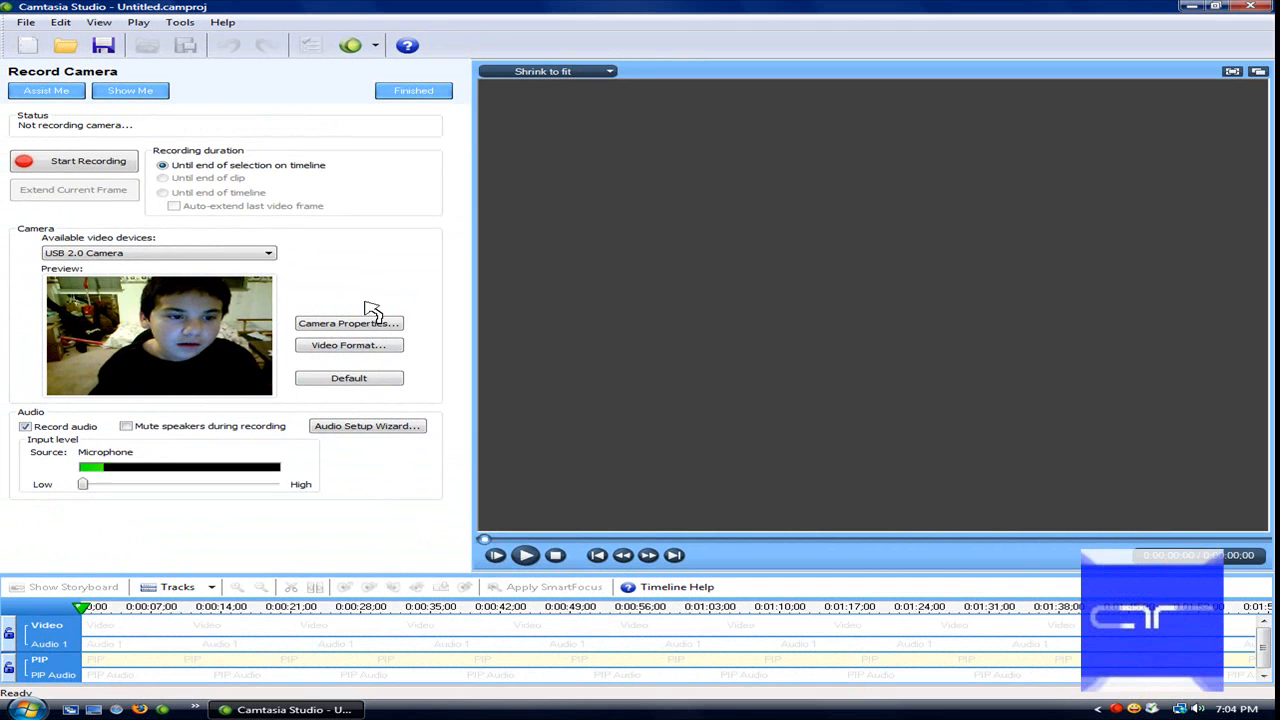
mouse_move(316, 556)
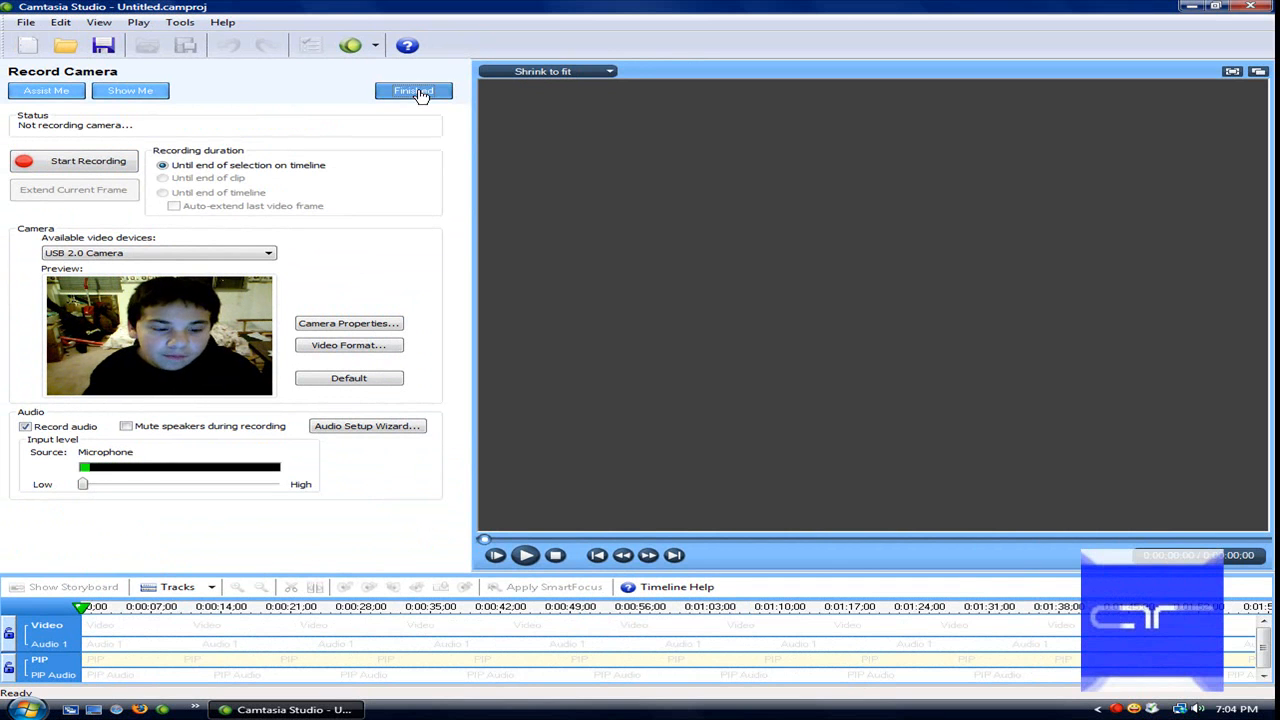
click(412, 92)
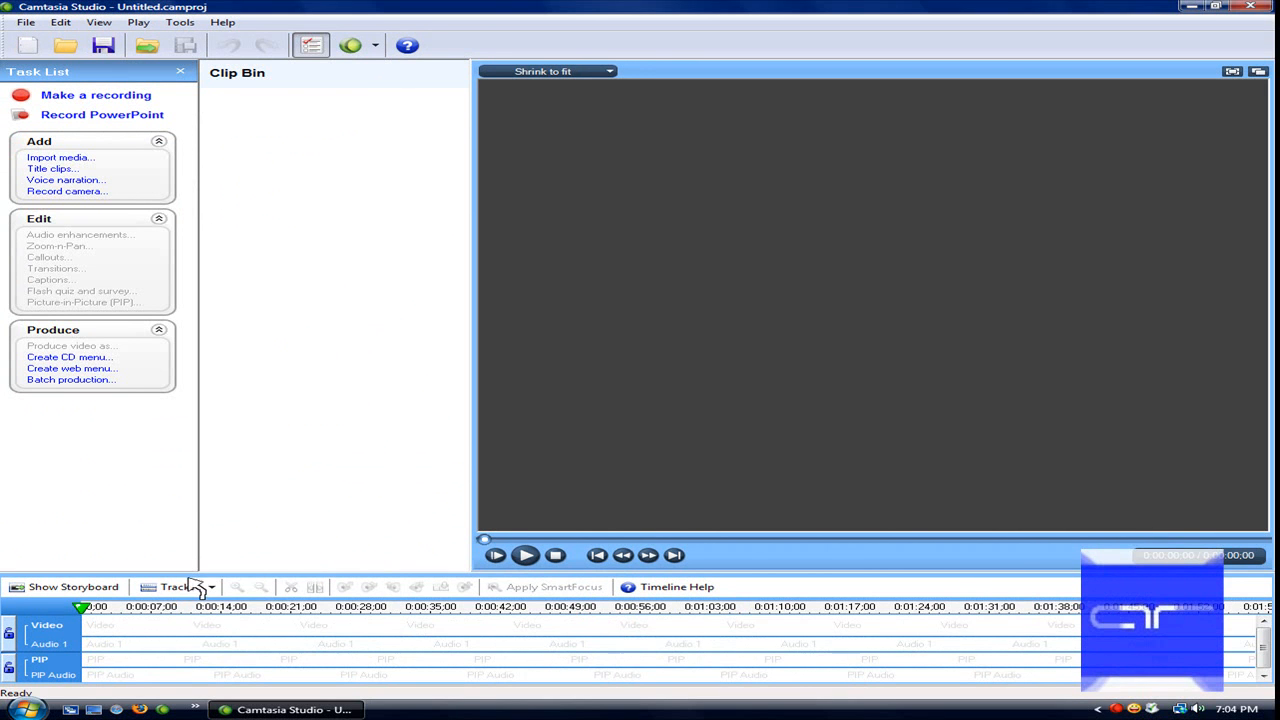
Remove the PIP Track and PIP Audio Track from the timeline
click(176, 588)
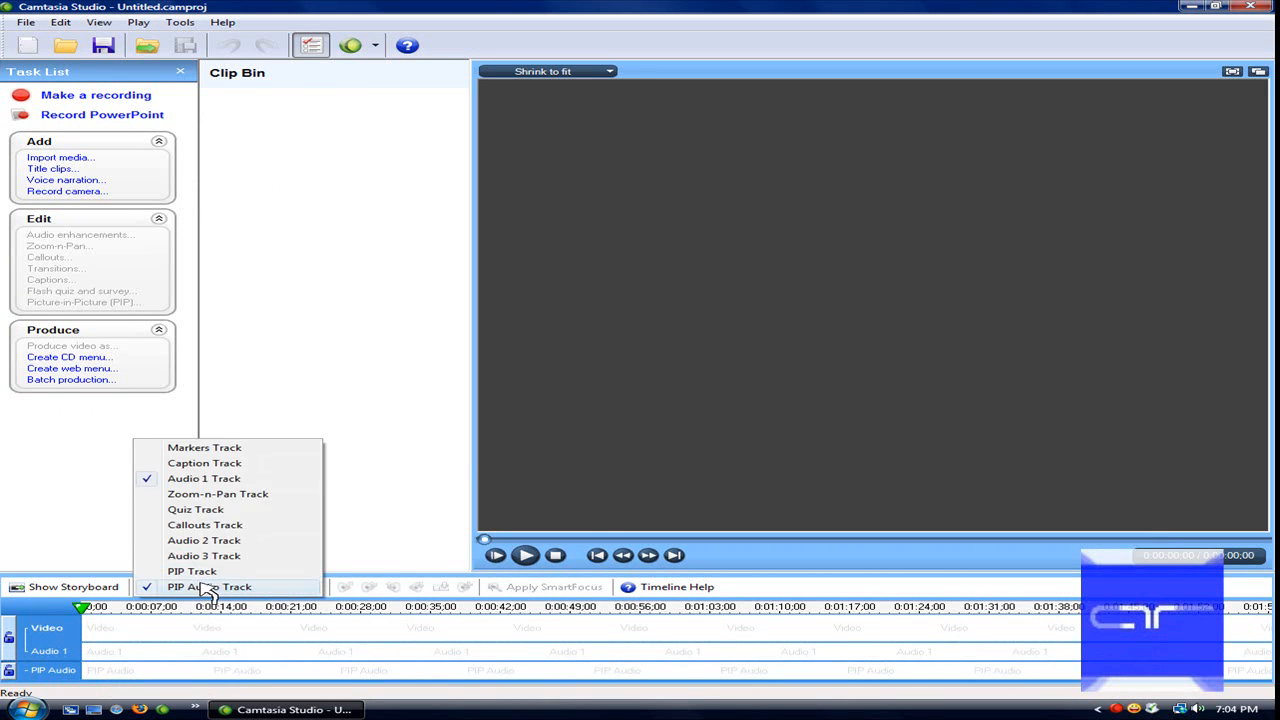
click(210, 586)
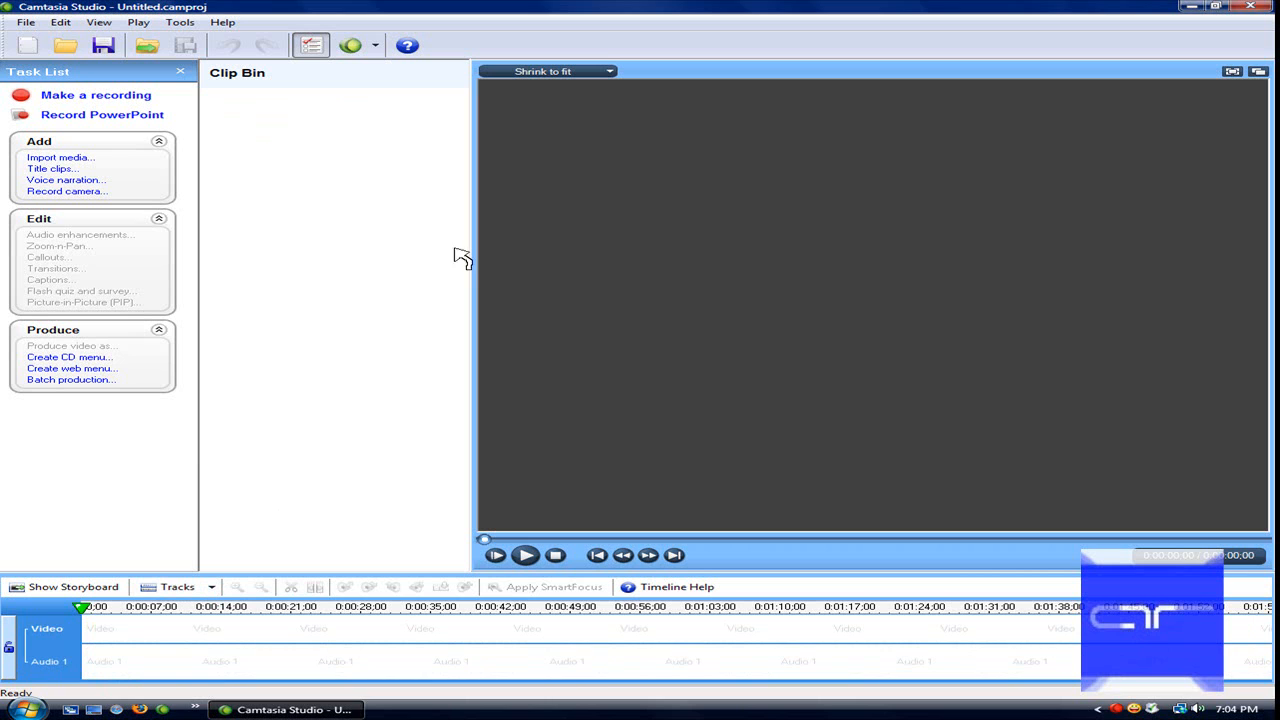
mouse_move(516, 352)
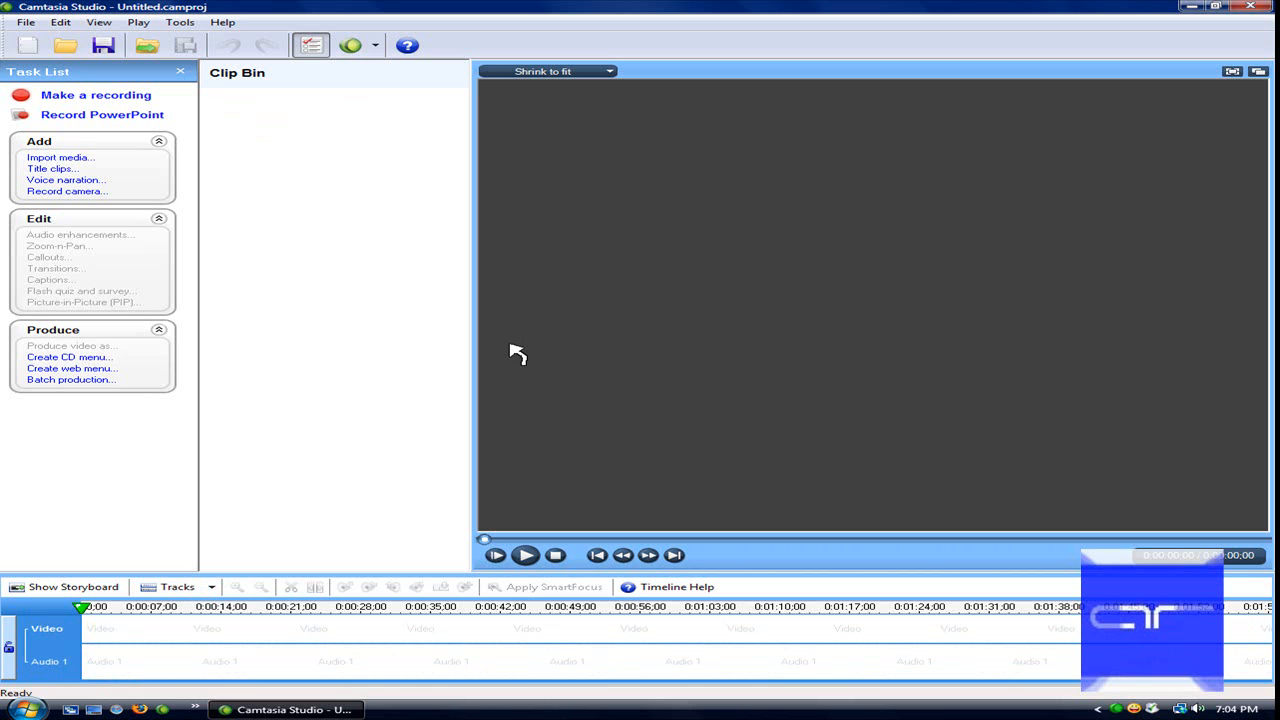
mouse_move(300, 464)
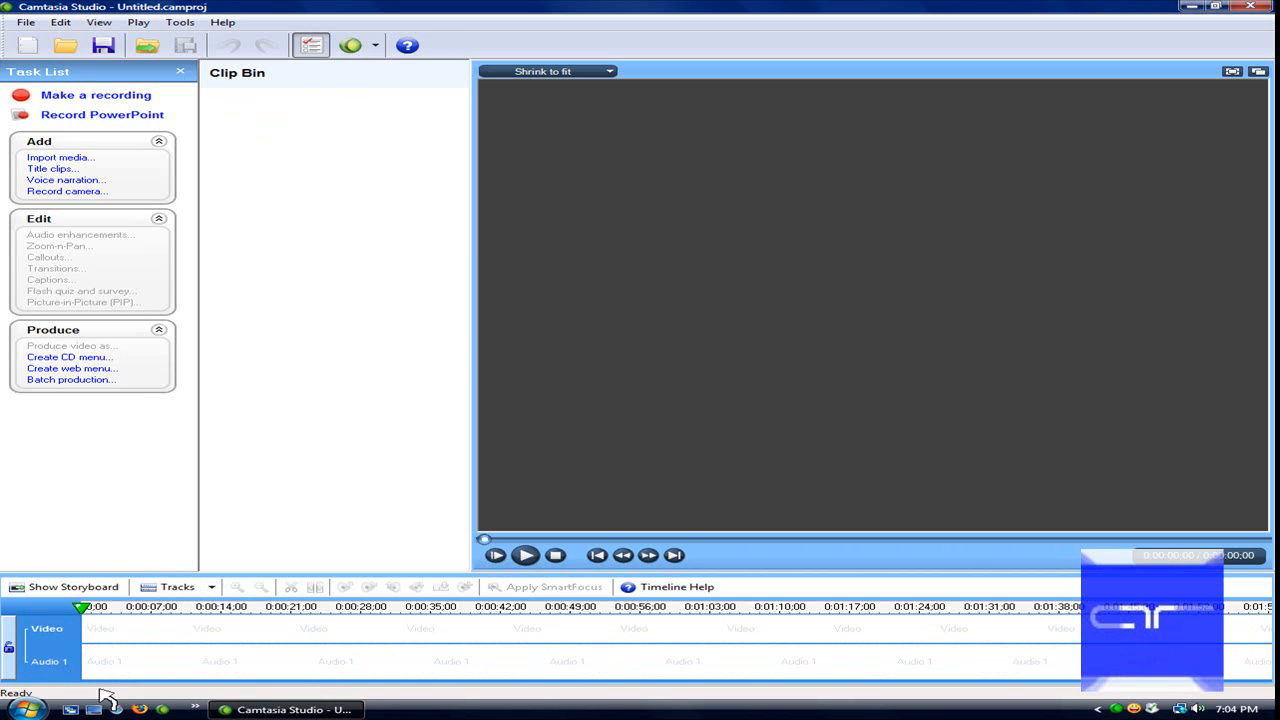
mouse_move(478, 460)
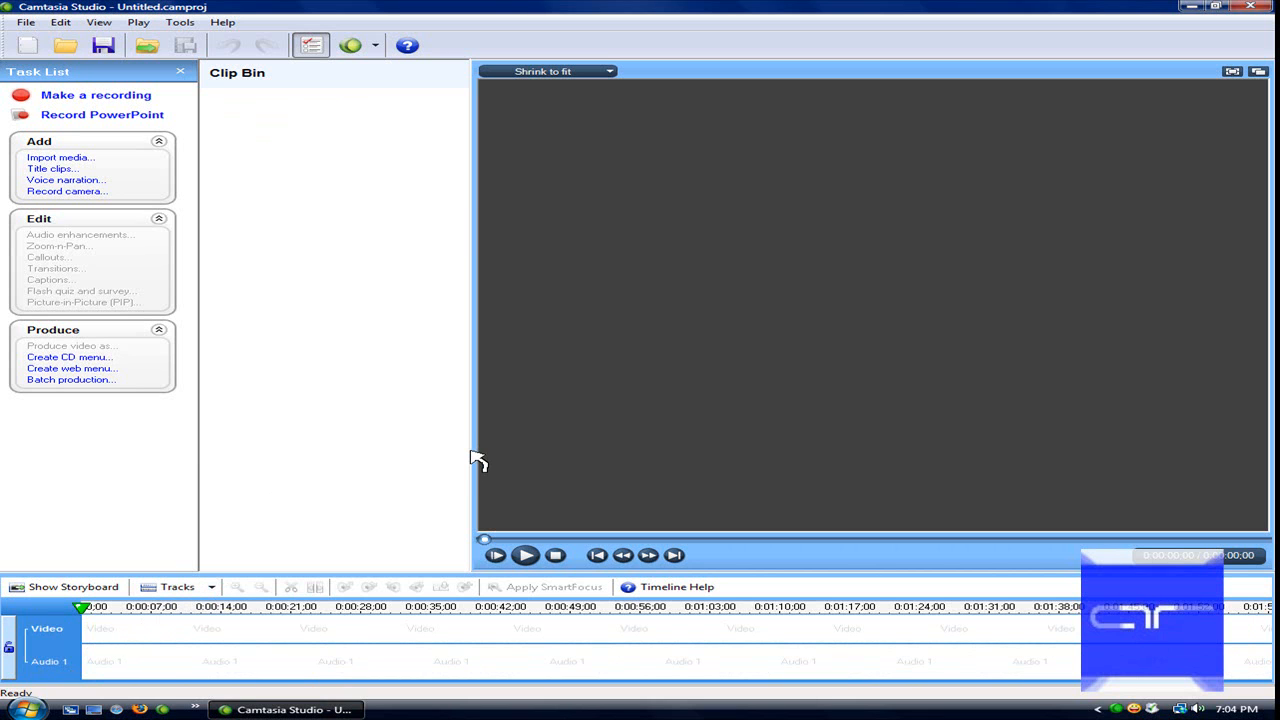
mouse_move(438, 488)
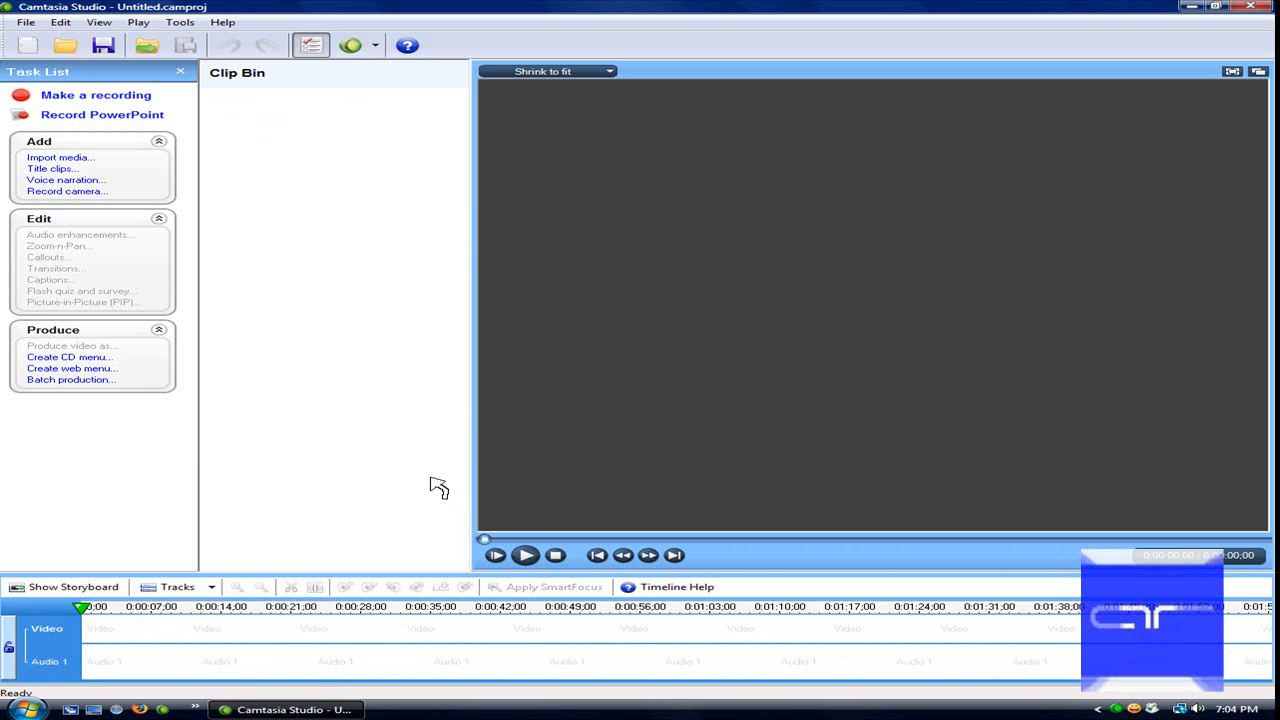
mouse_move(432, 488)
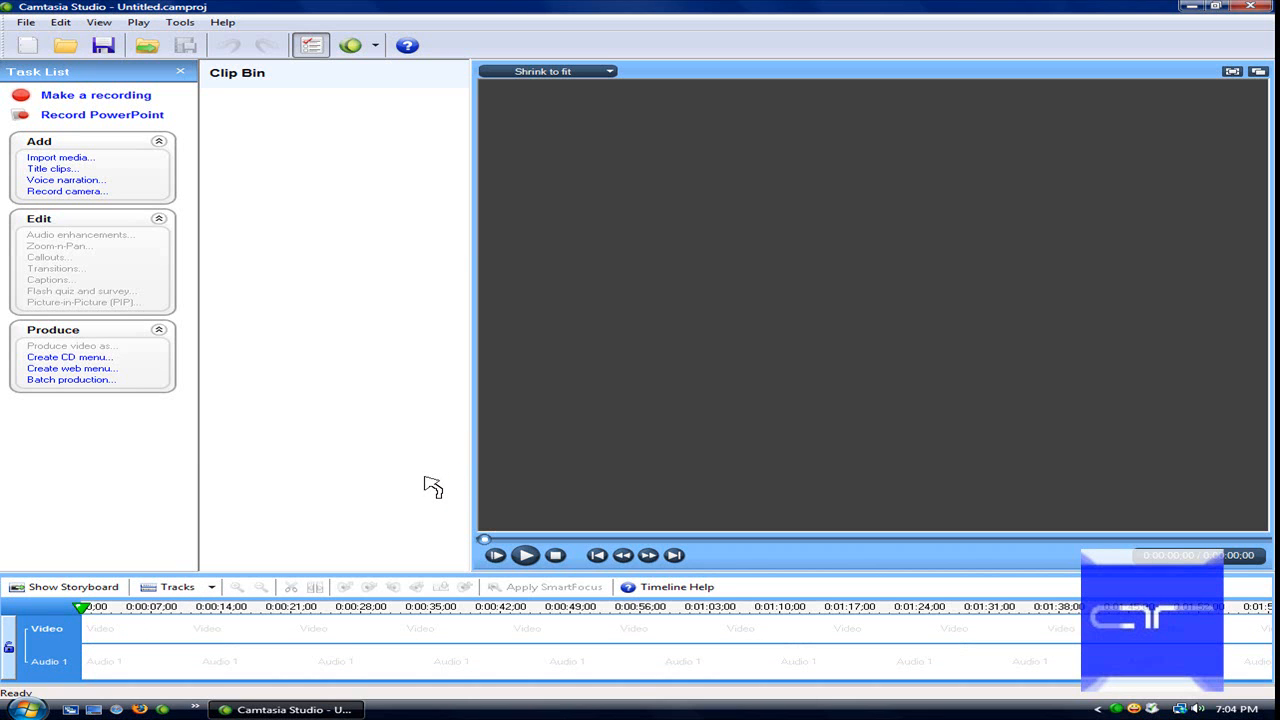